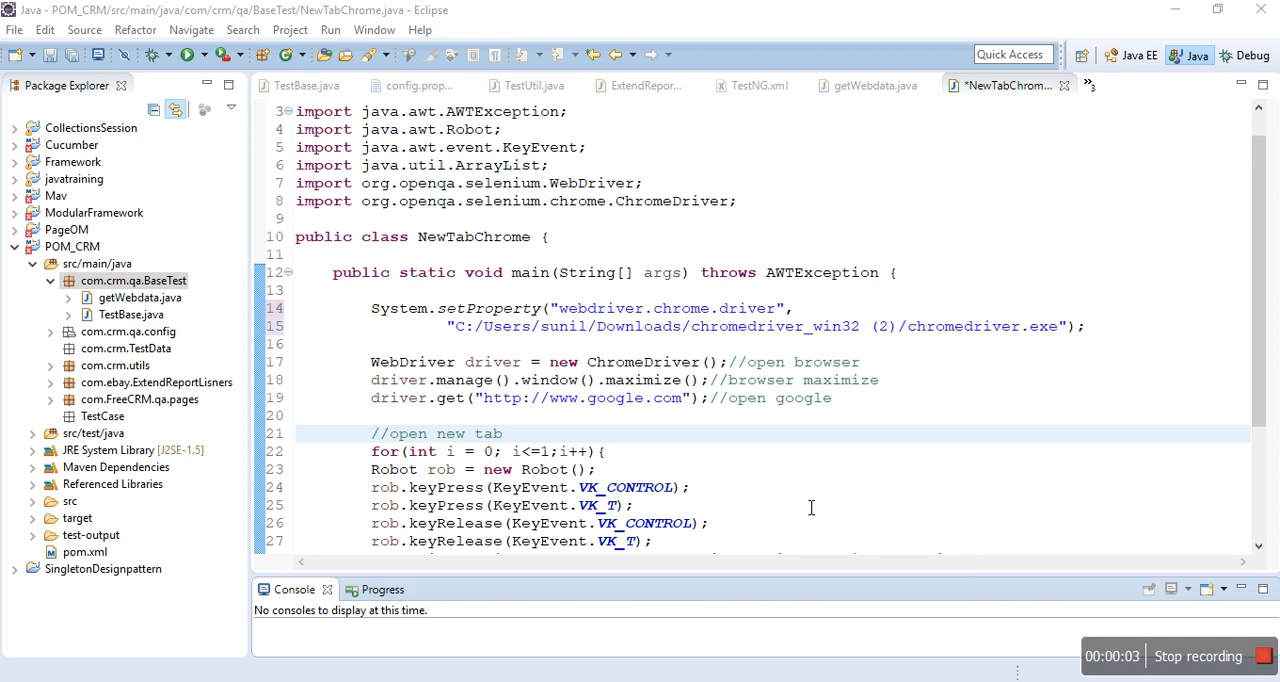
mouse_move(574, 340)
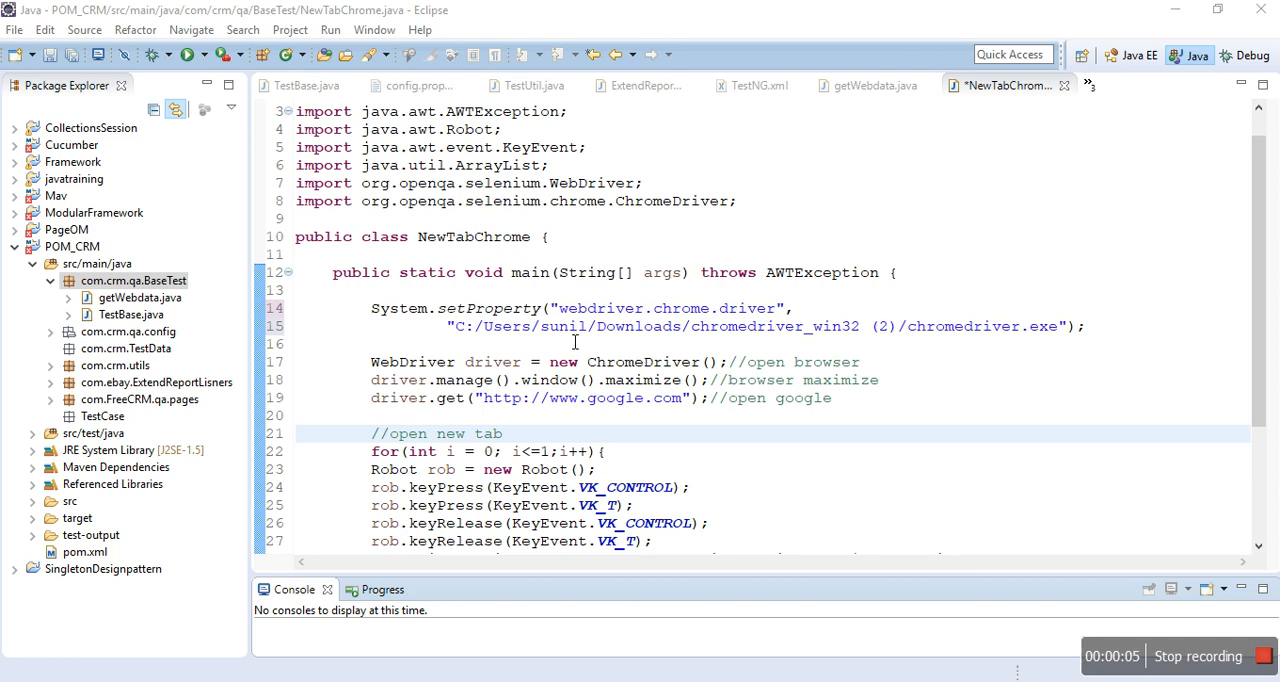
mouse_move(490, 312)
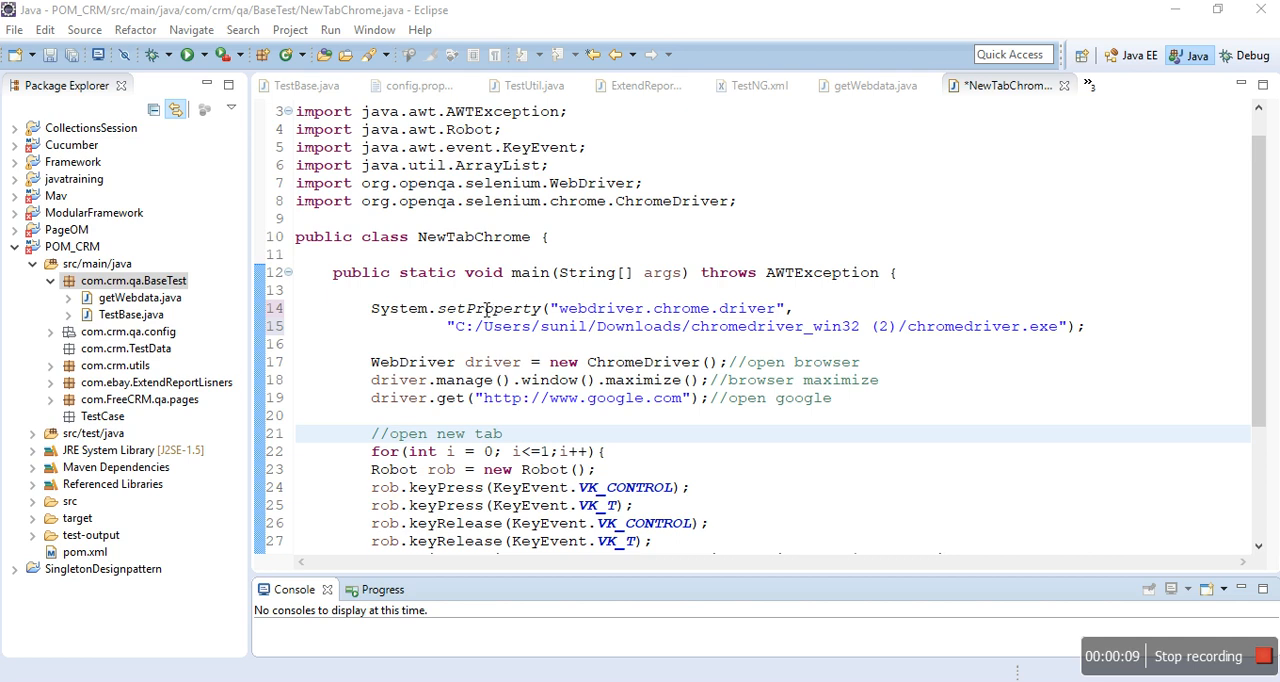
mouse_move(472, 290)
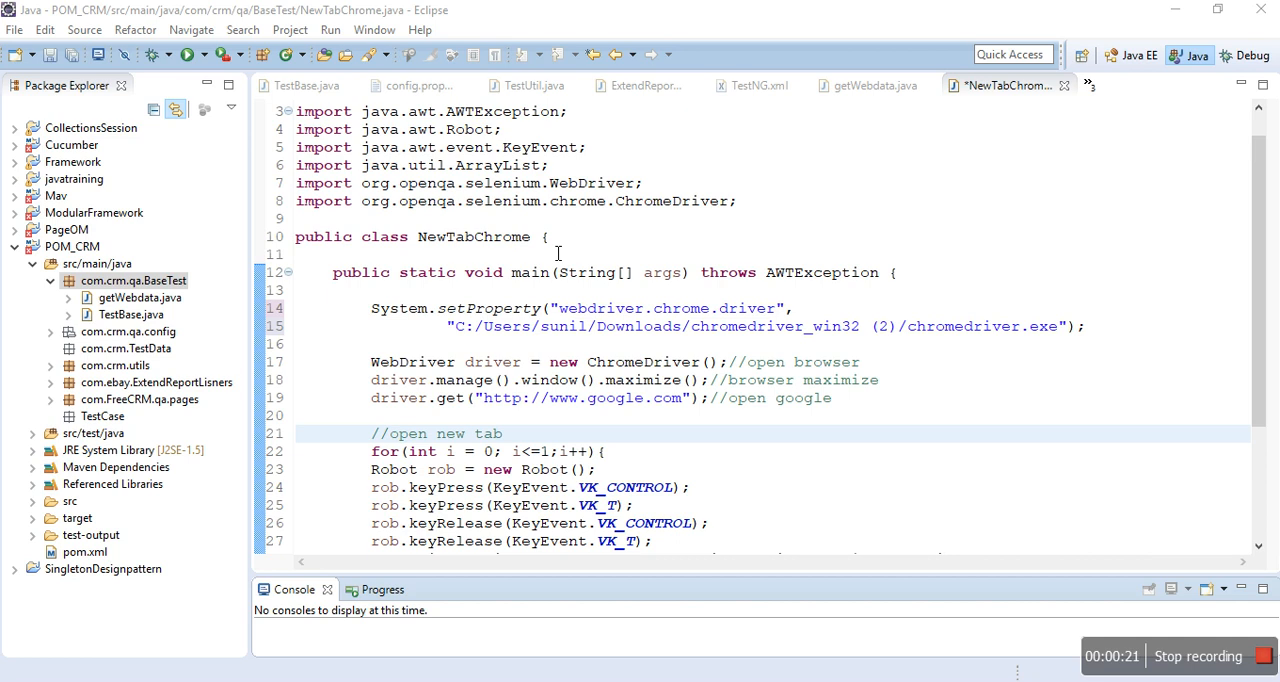
Step: Review the NewTabChrome class declaration in the Eclipse editor
scroll("down", 3)
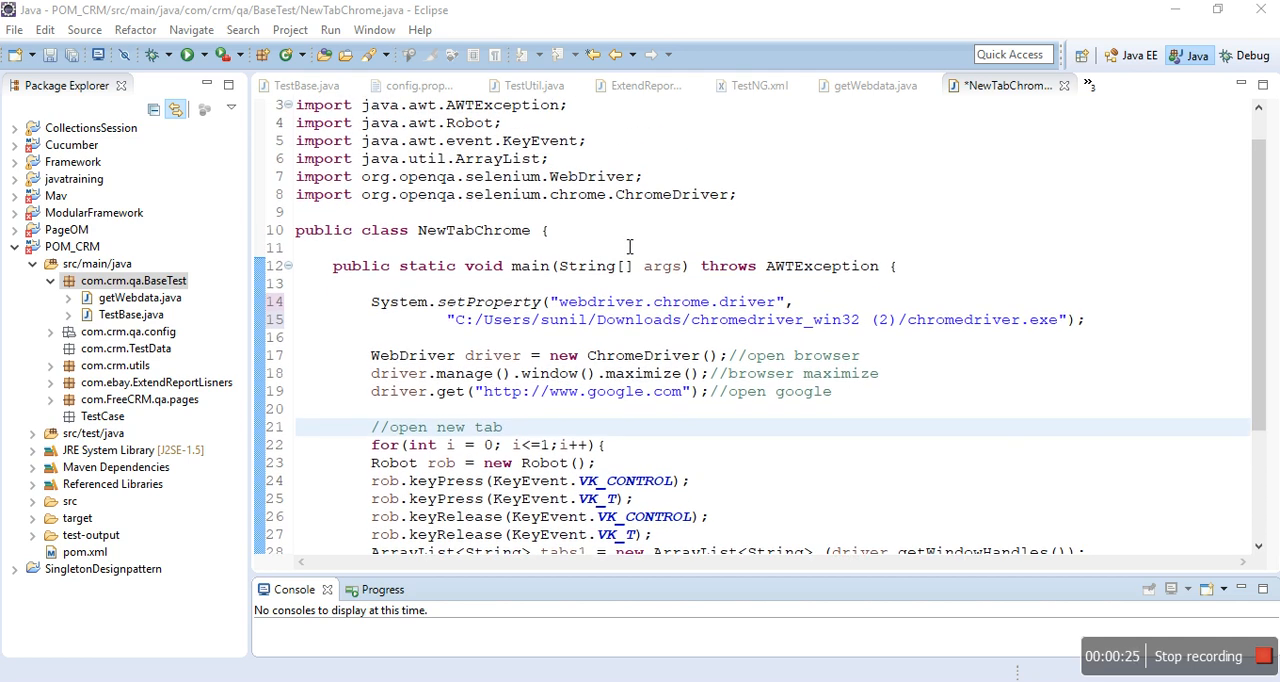
mouse_move(480, 270)
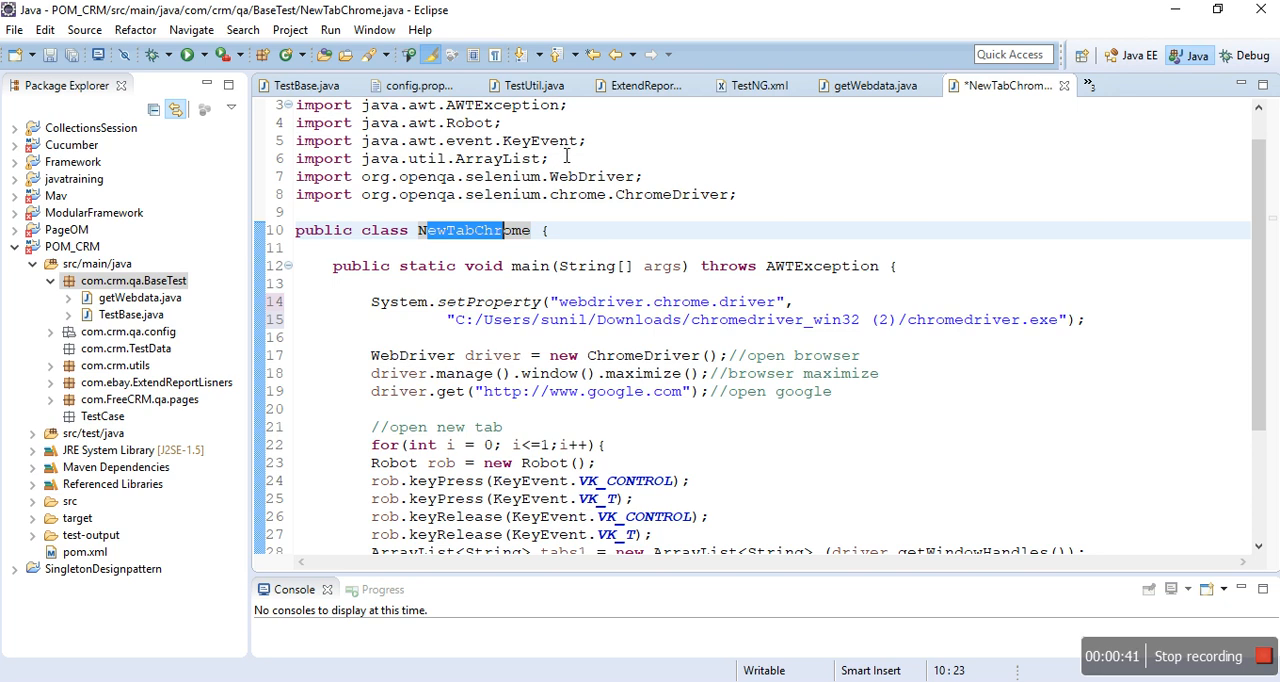
left_click(550, 158)
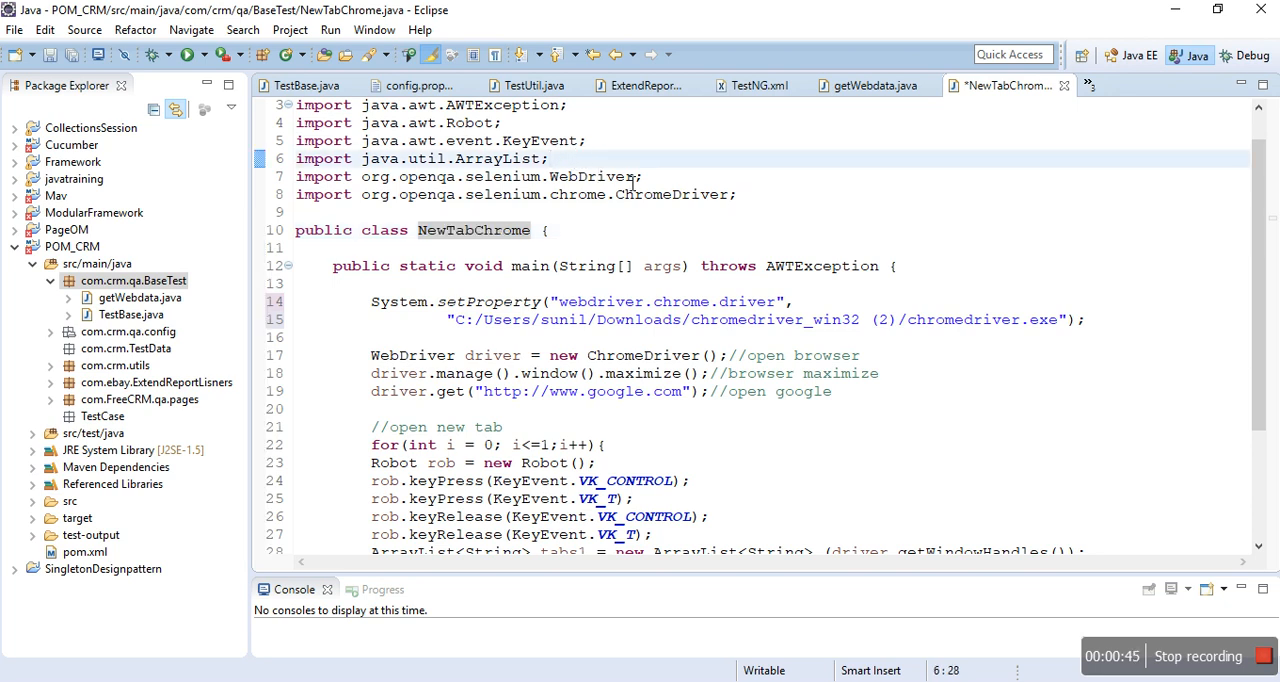
double_click(600, 176)
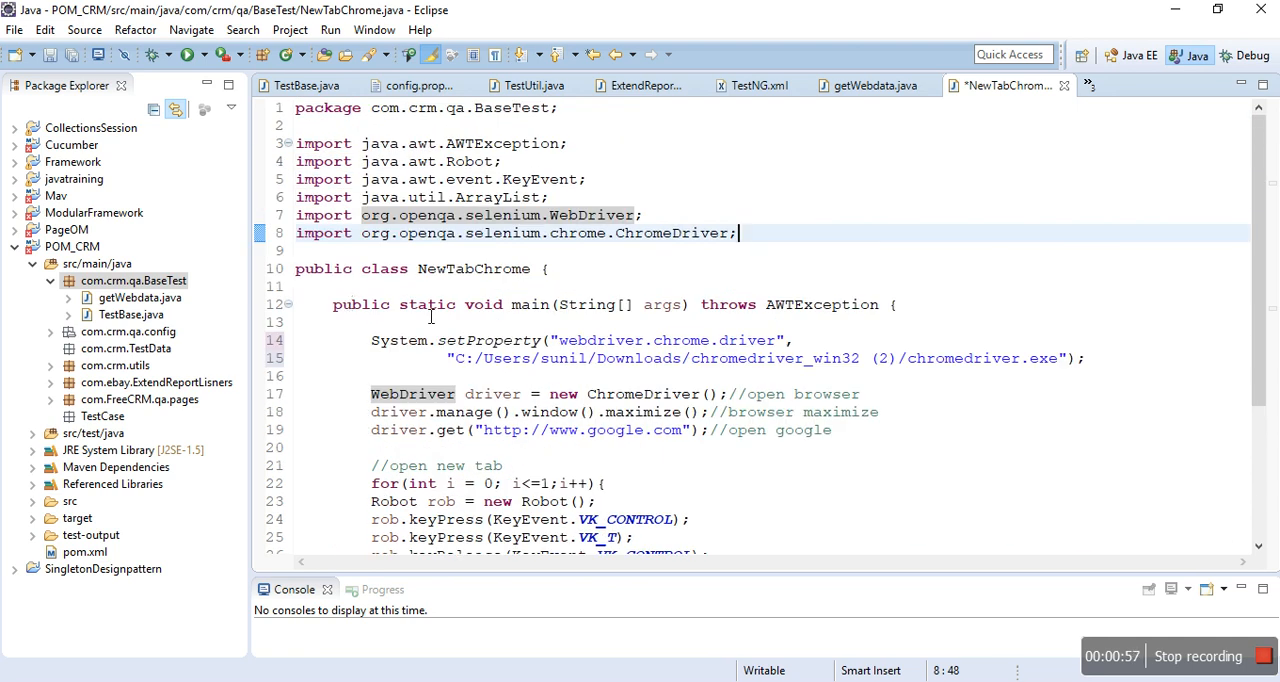
double_click(460, 268)
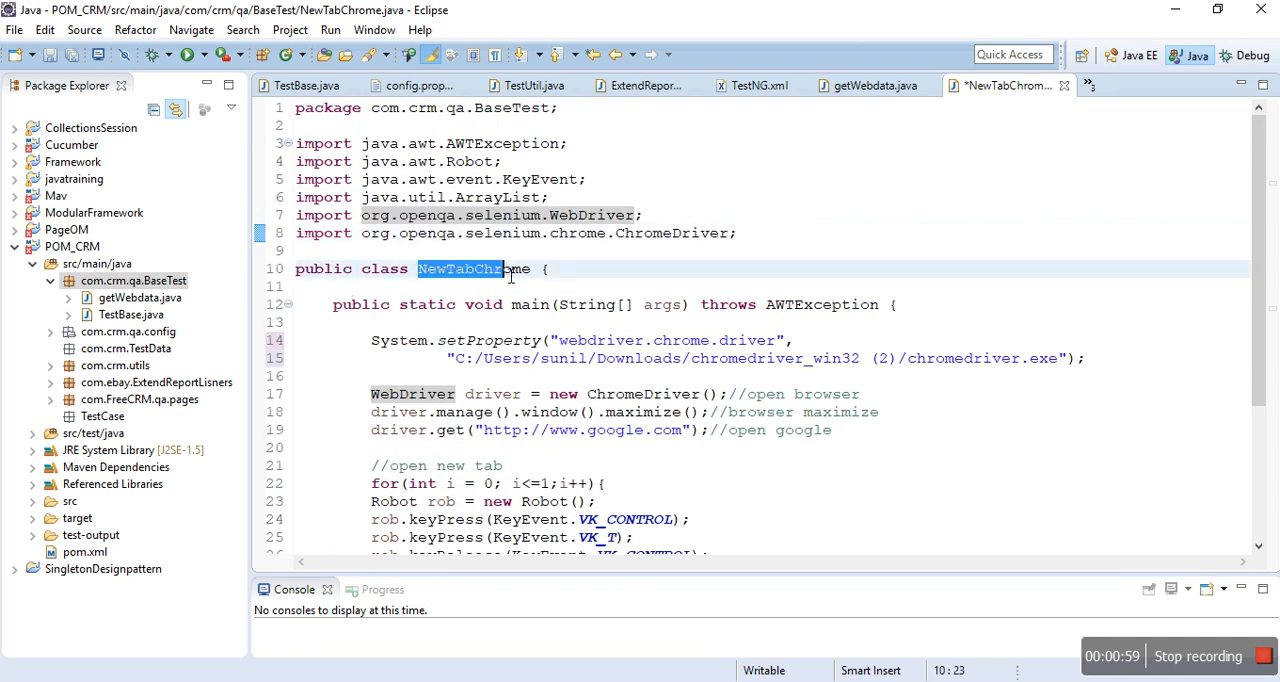
scroll("down", 3)
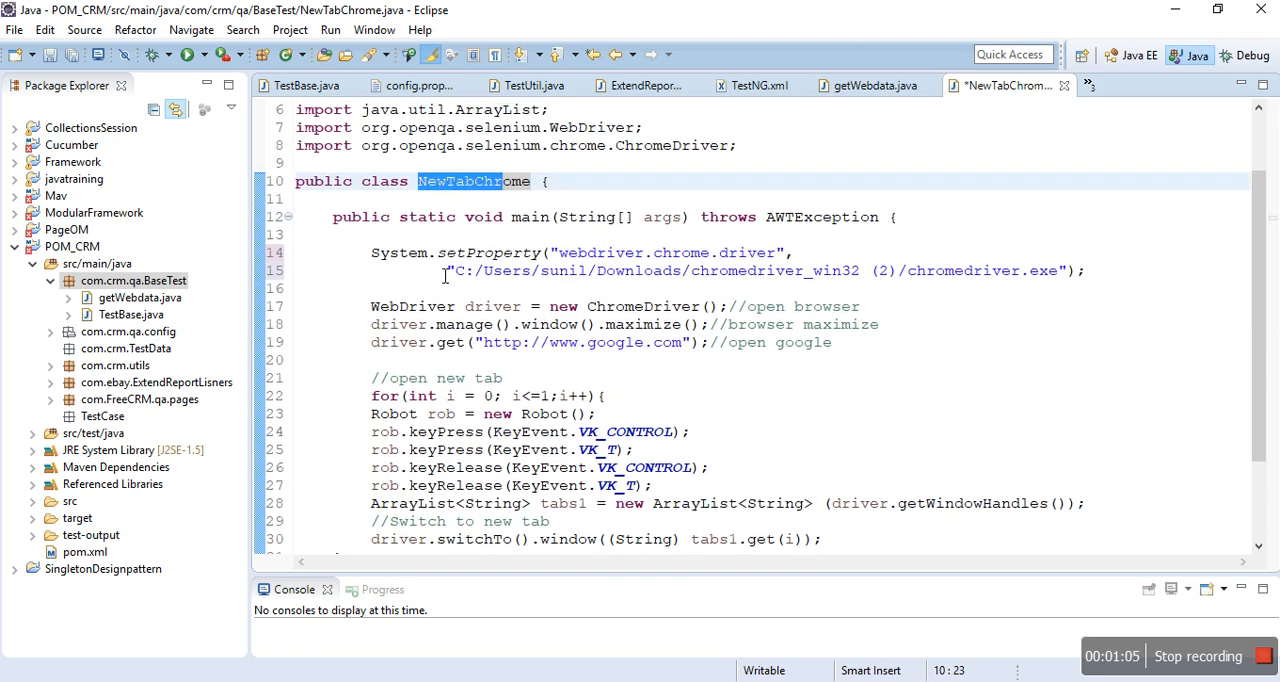
mouse_move(404, 252)
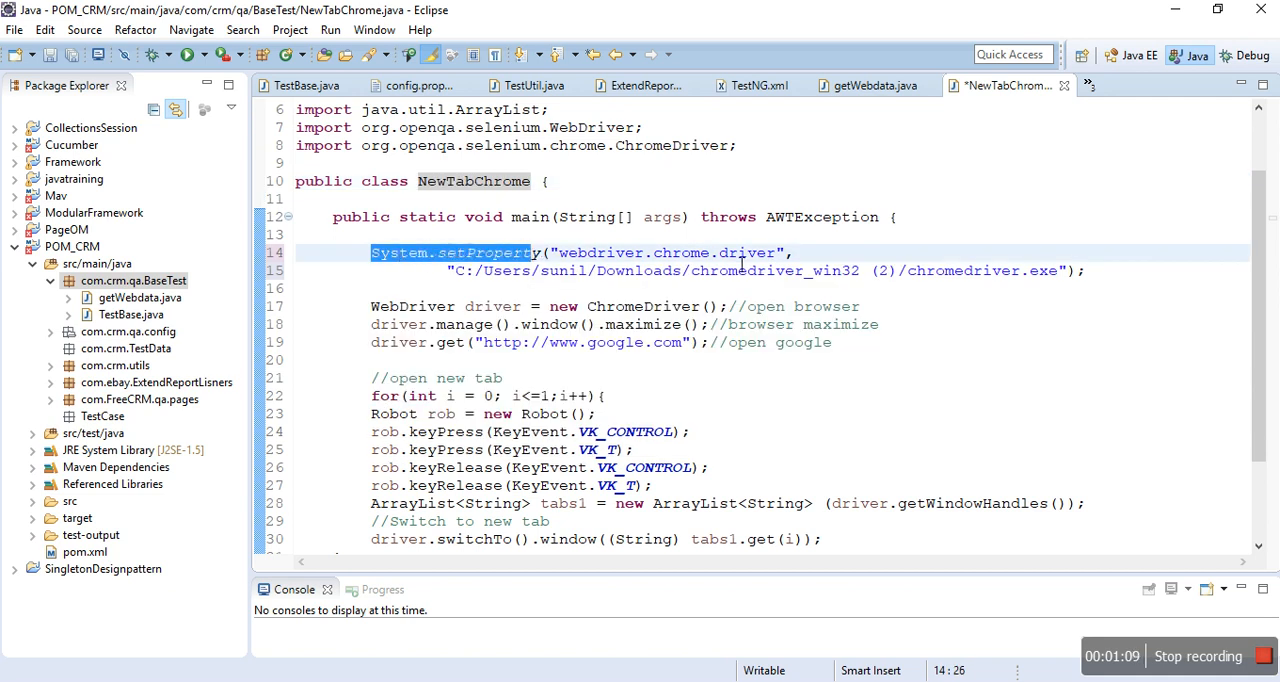
scroll("down", 3)
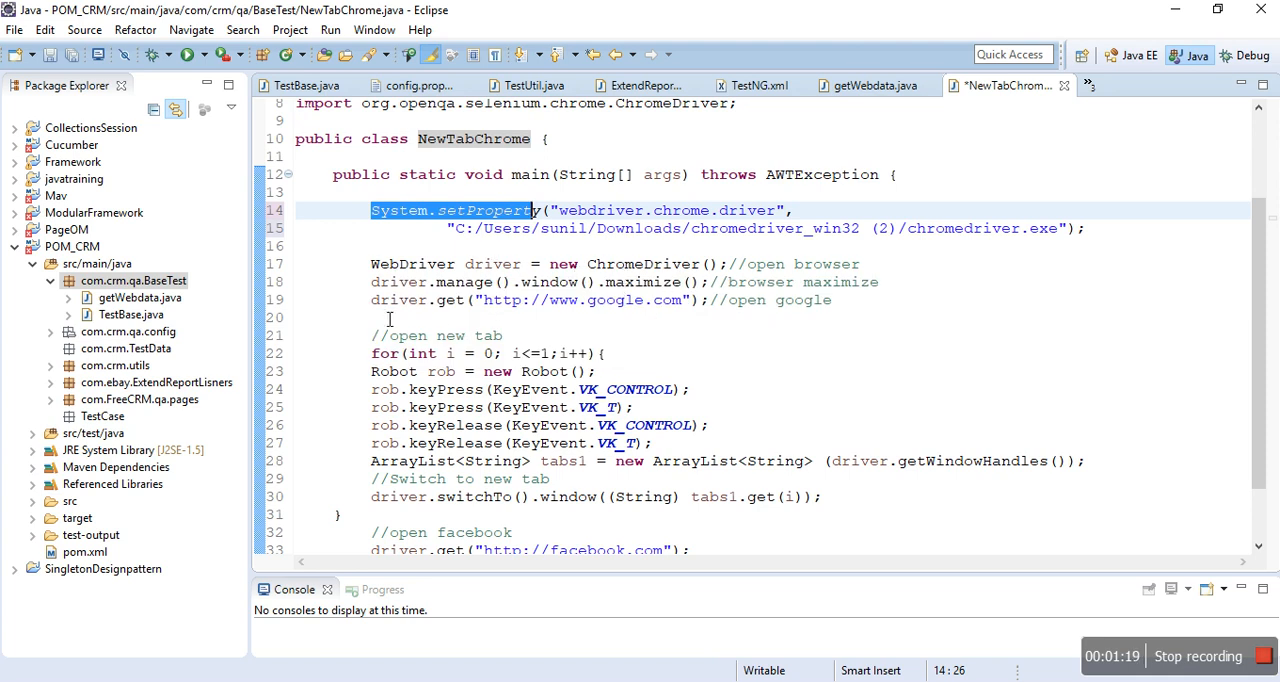
mouse_move(684, 316)
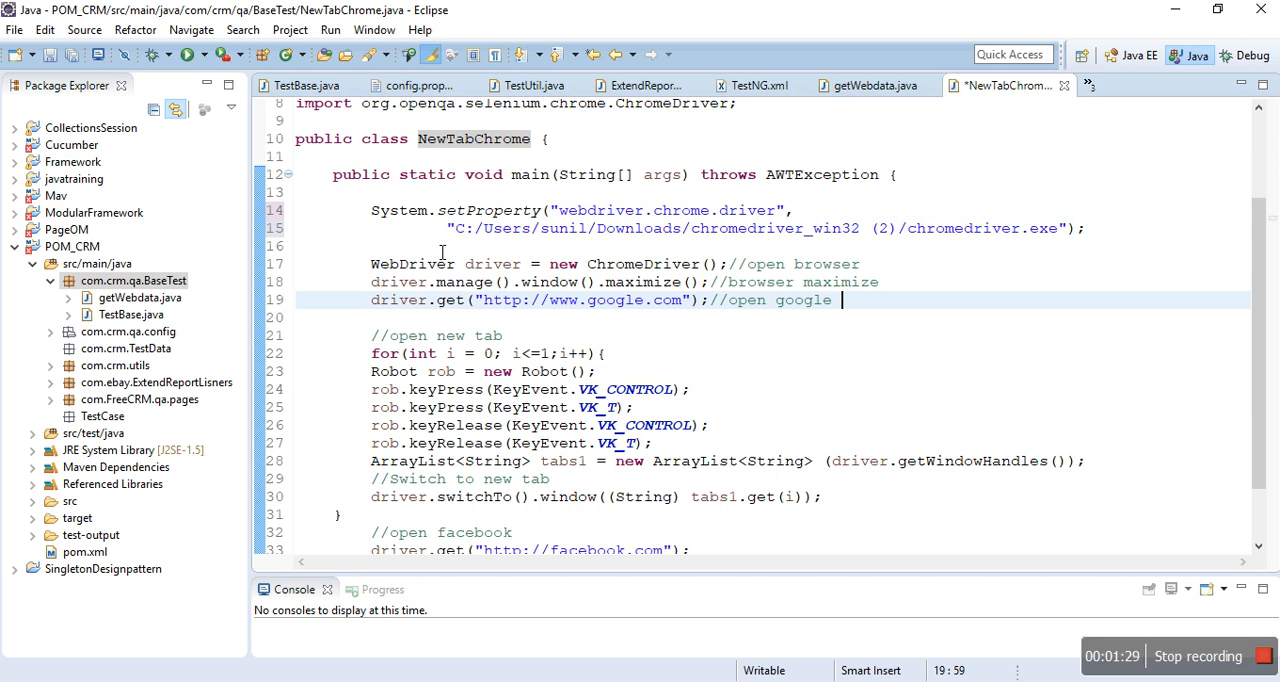
mouse_move(660, 332)
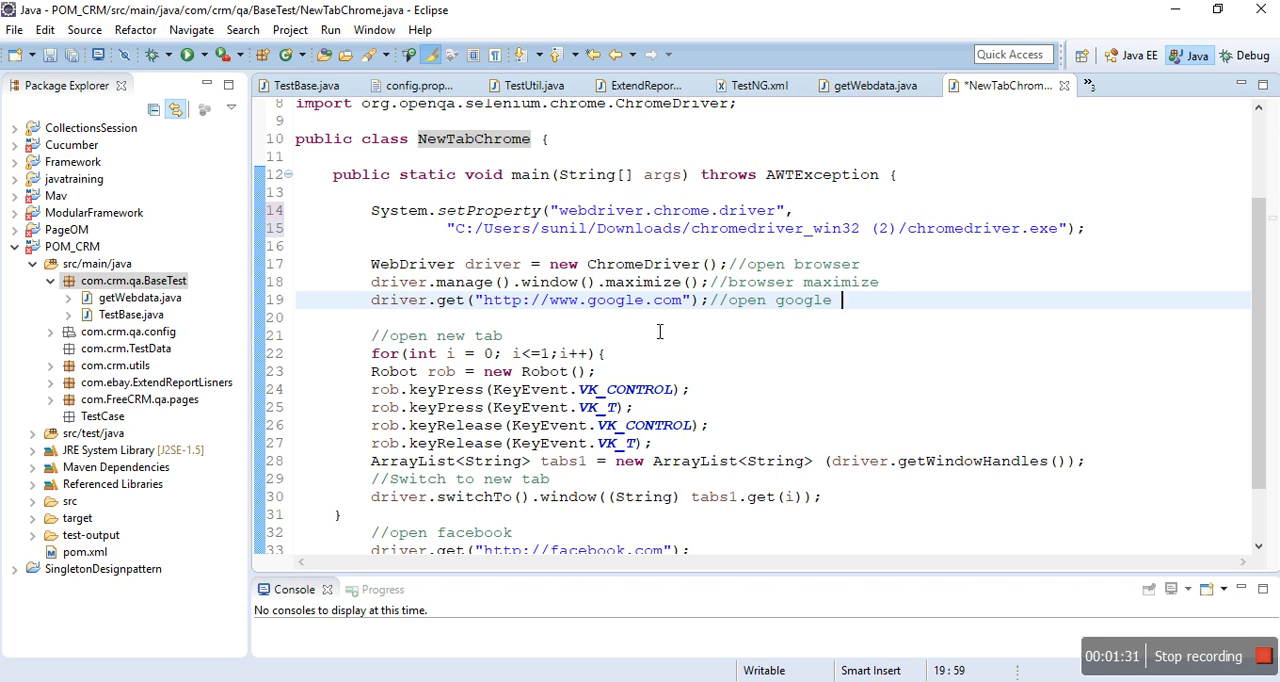
Step: Walk through the rob Robot variable and the keyPress call on line 24
scroll("down", 3)
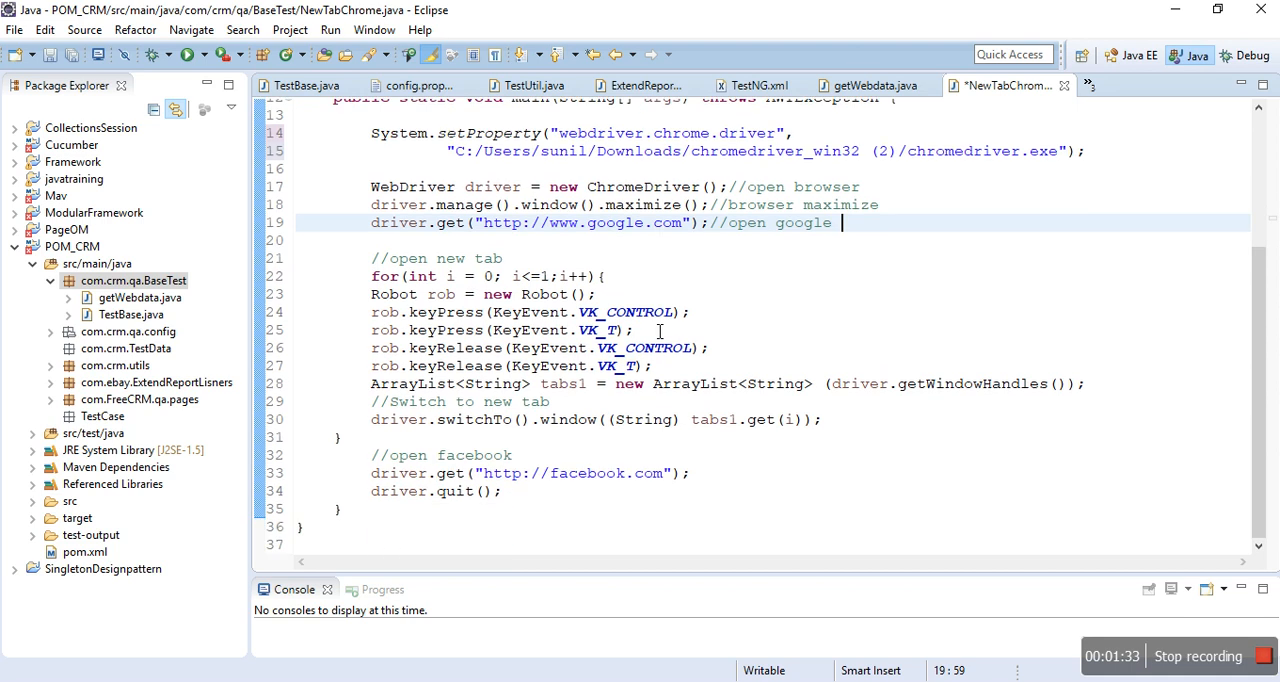
scroll("up", 3)
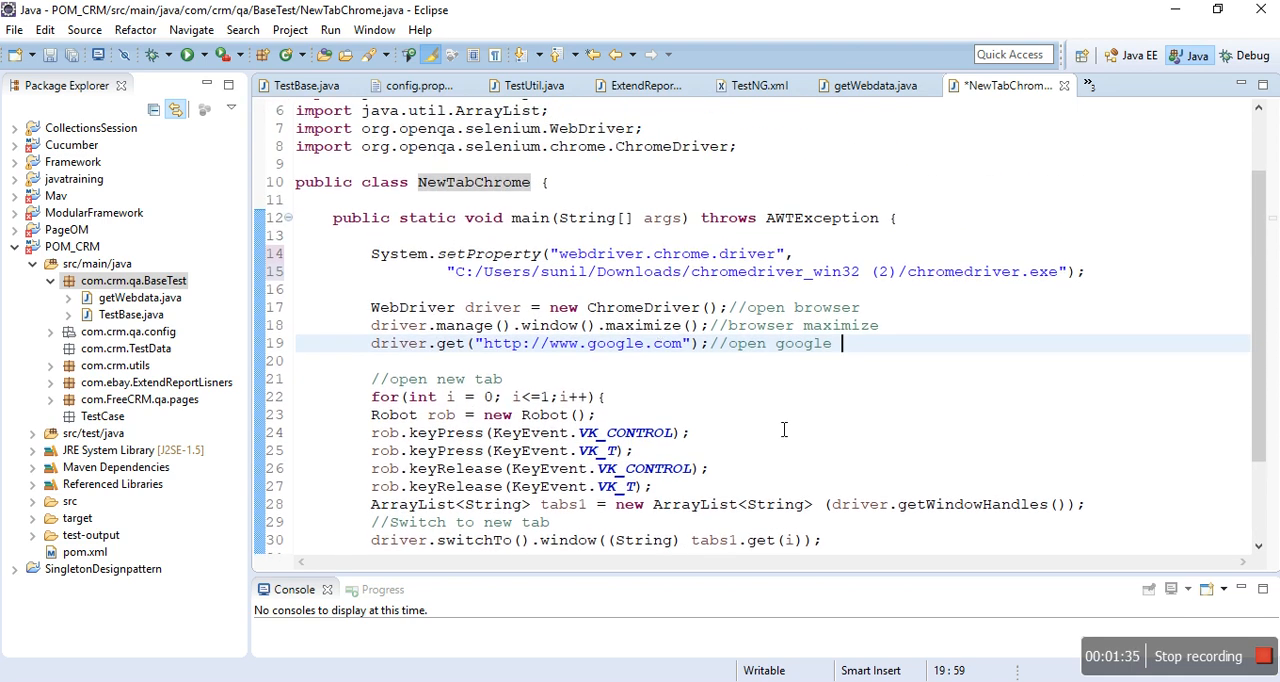
scroll("down", 3)
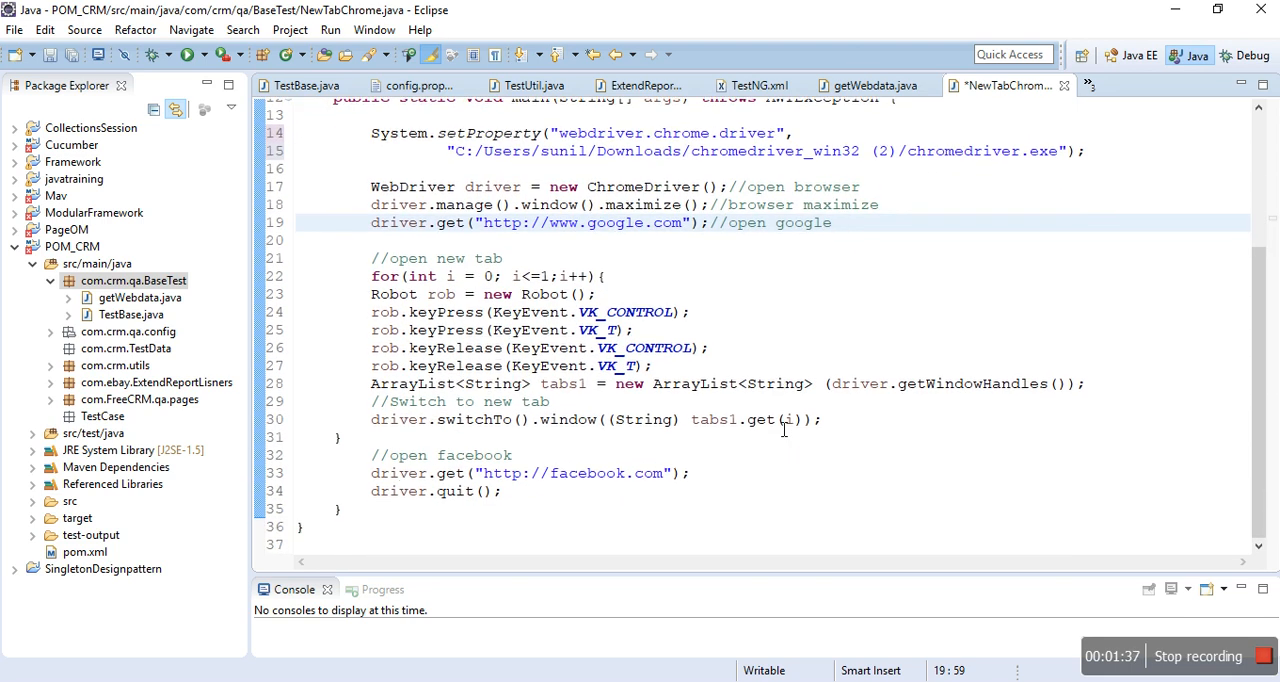
left_click(838, 224)
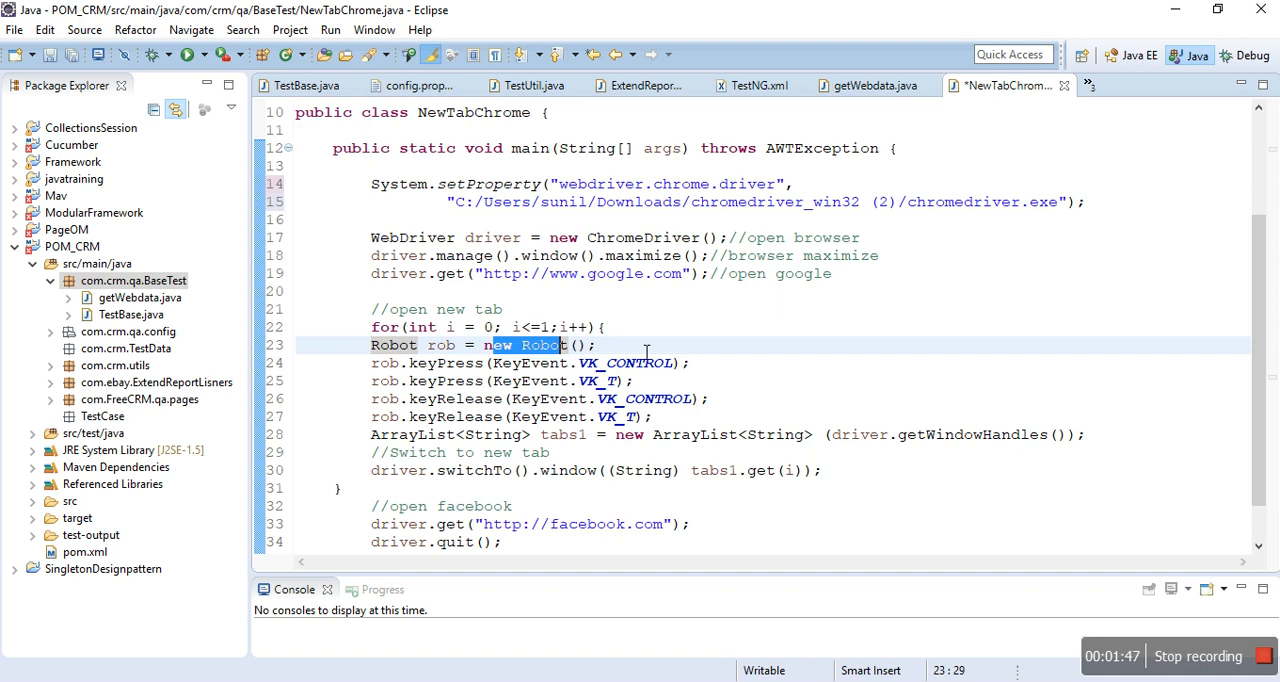
double_click(440, 344)
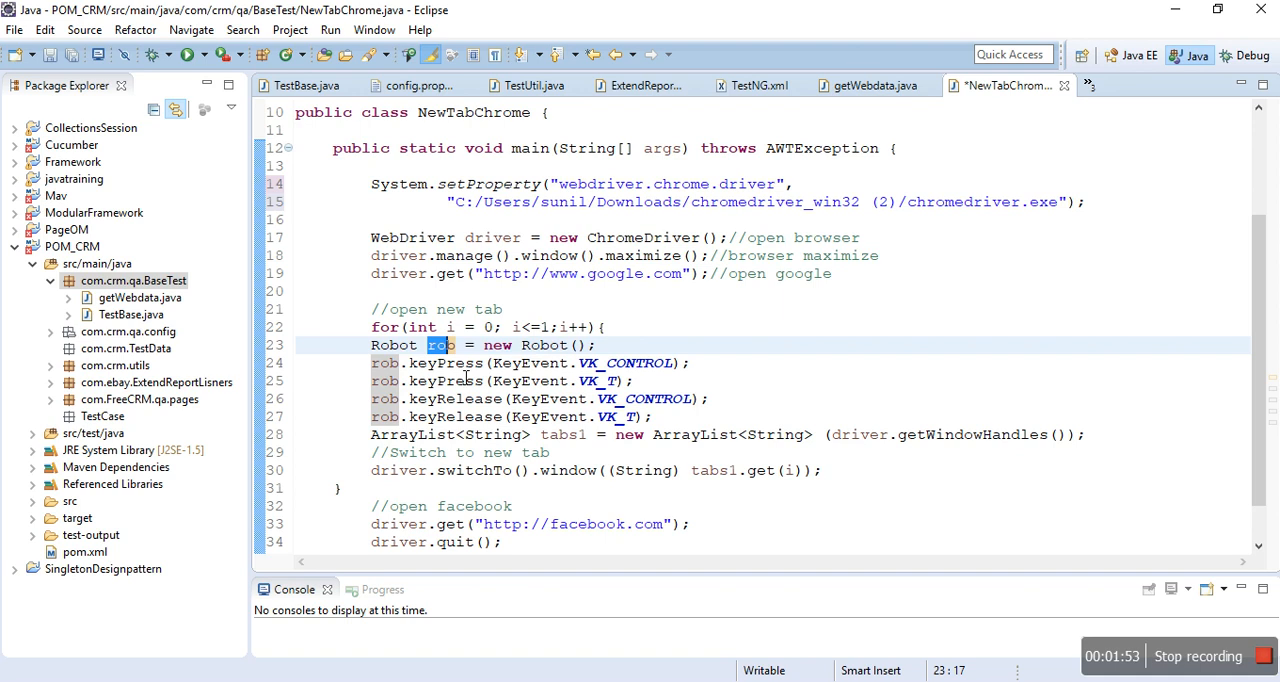
mouse_move(504, 398)
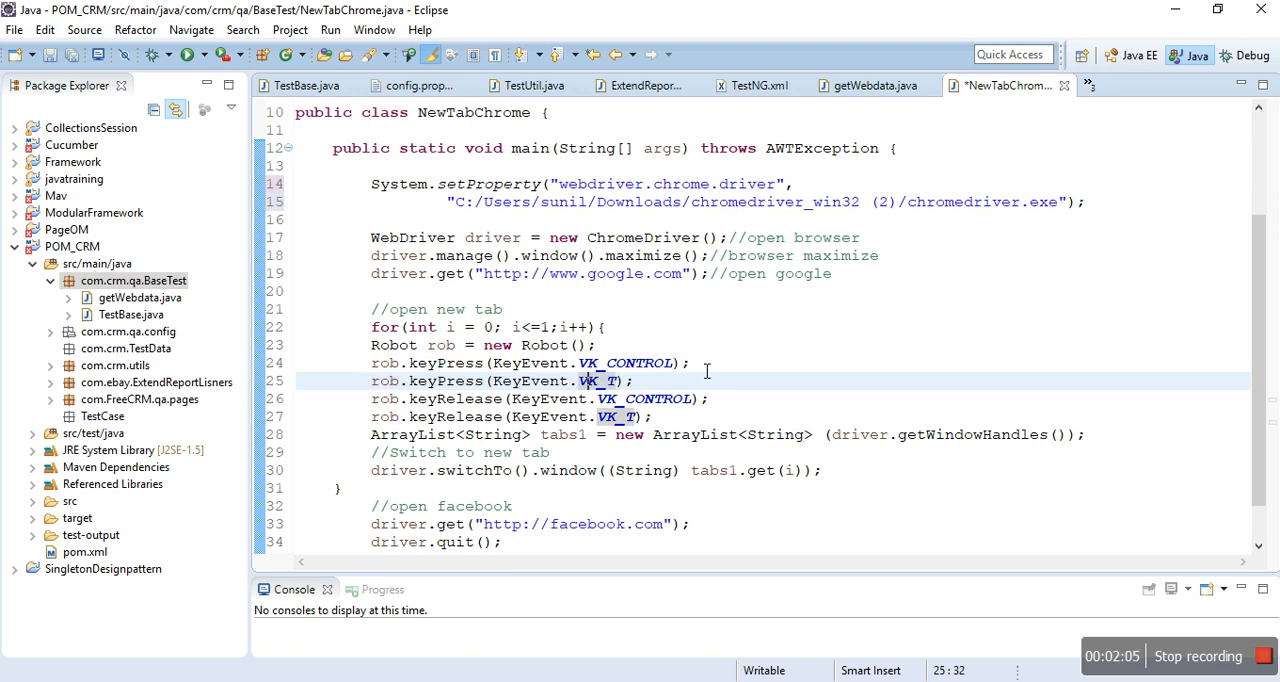
mouse_move(442, 376)
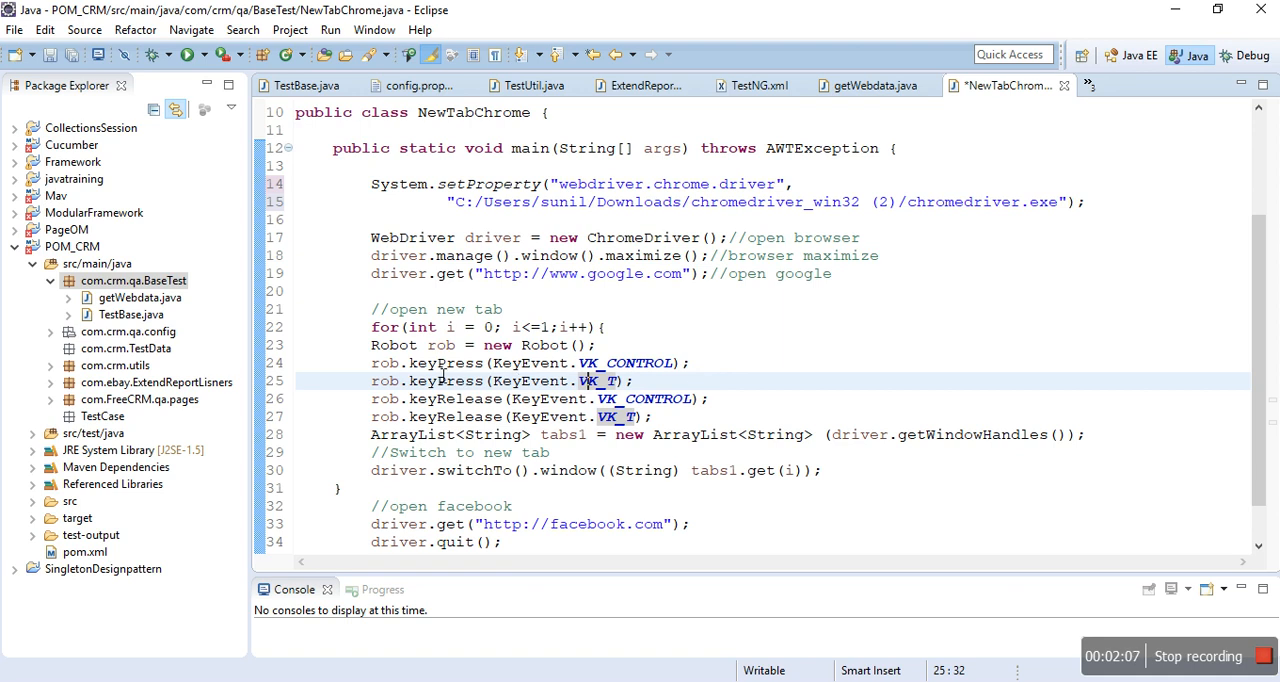
double_click(448, 364)
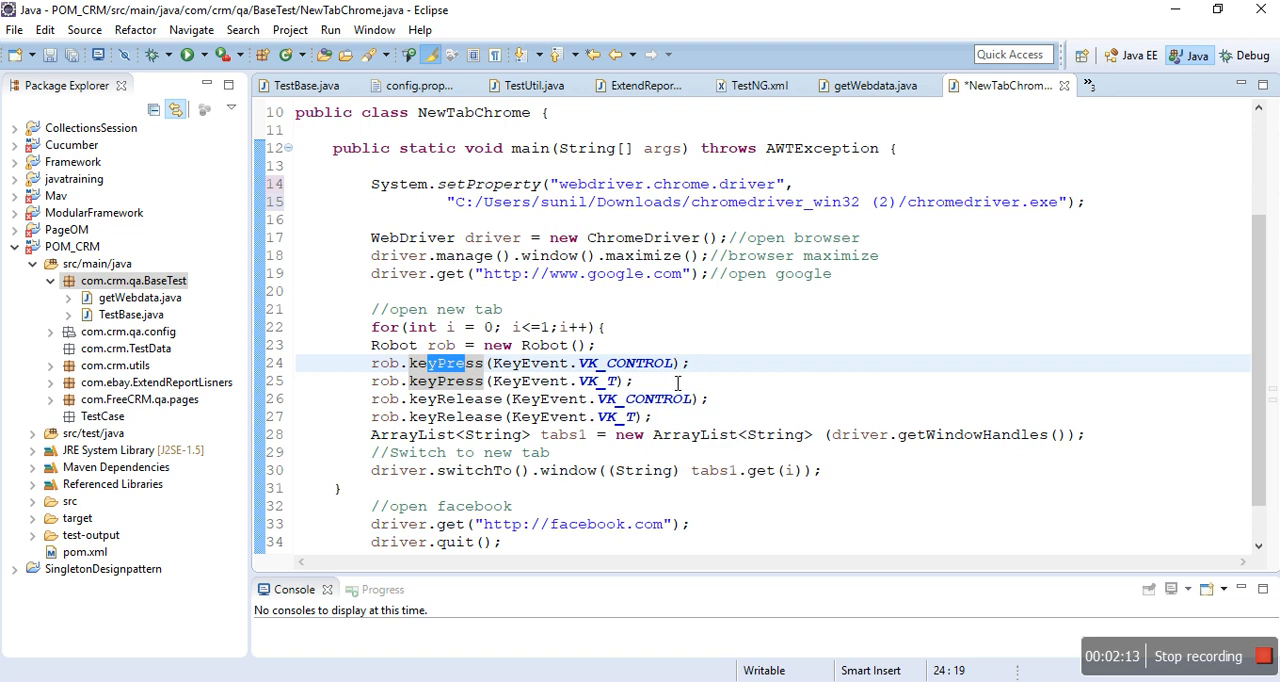
scroll("up", 3)
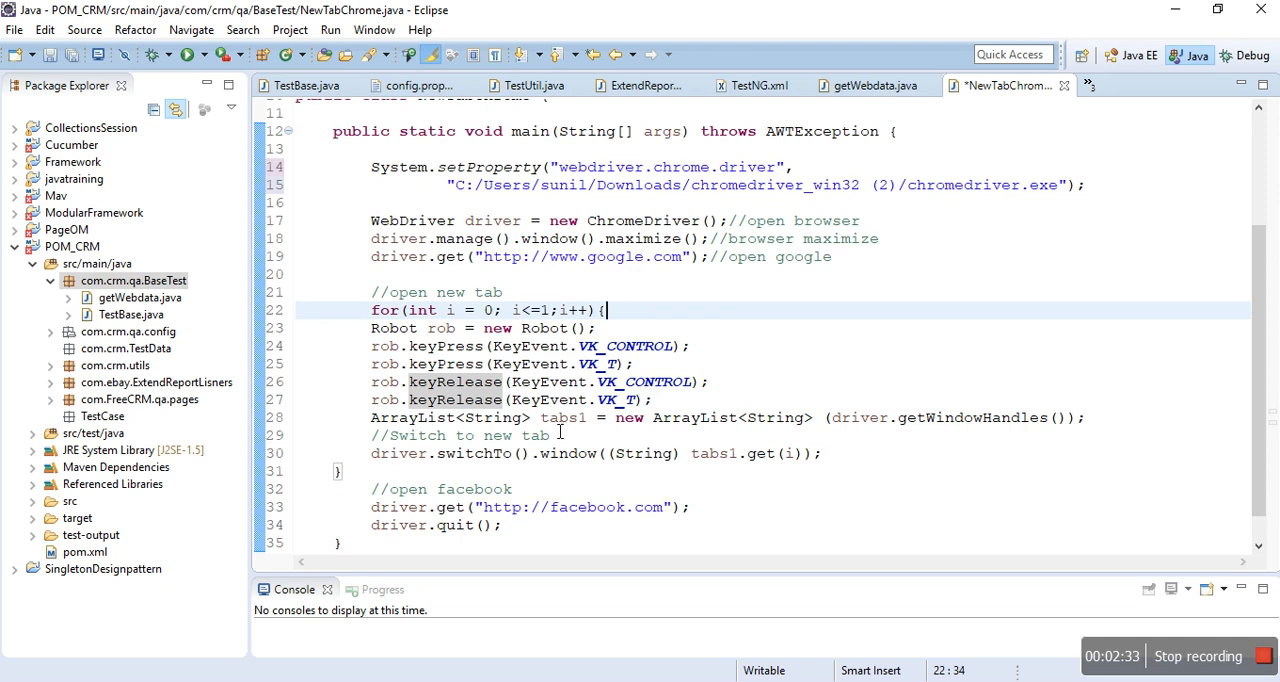
mouse_move(944, 444)
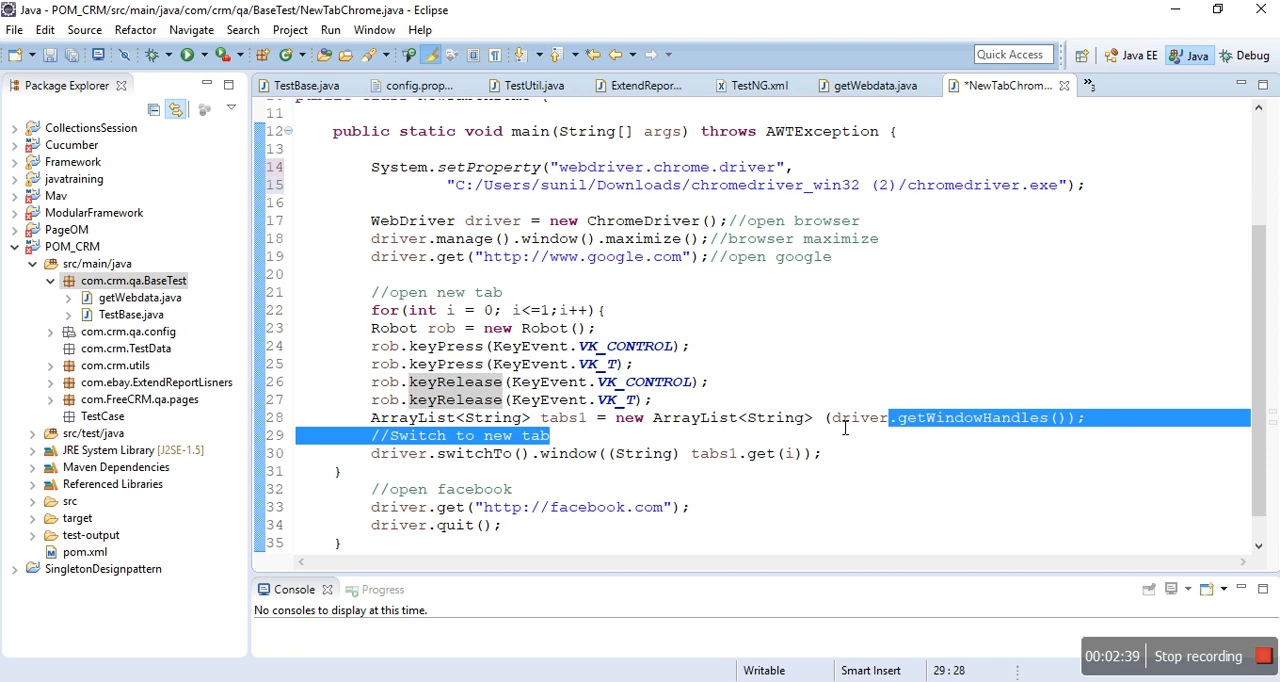
Step: Point out the driver.quit() line, then launch NewTabChrome as a Java application from the toolbar
left_click(830, 416)
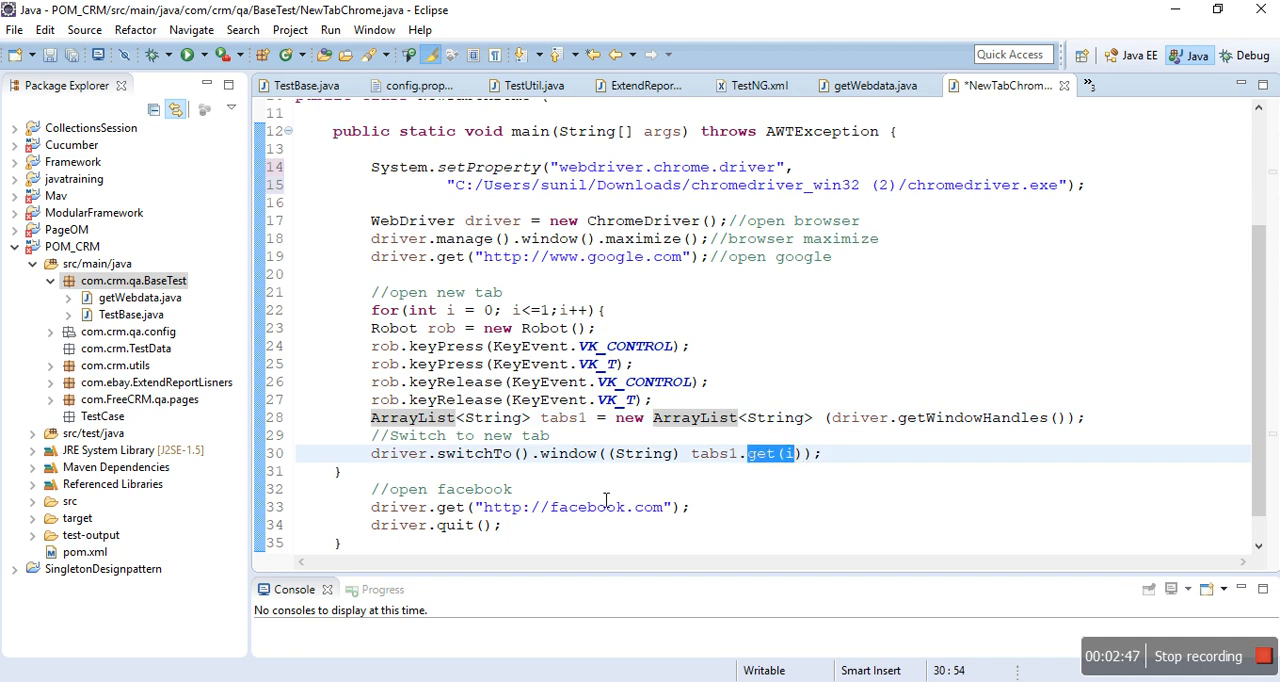
scroll("up", 3)
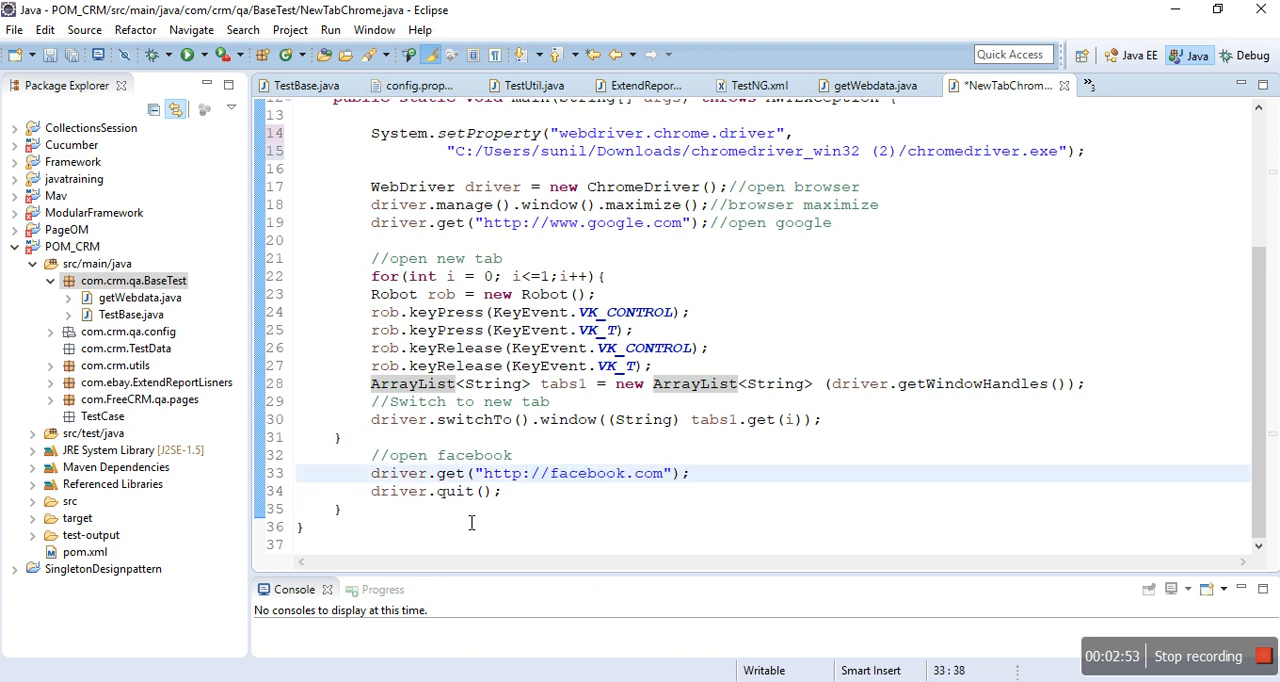
left_click(428, 492)
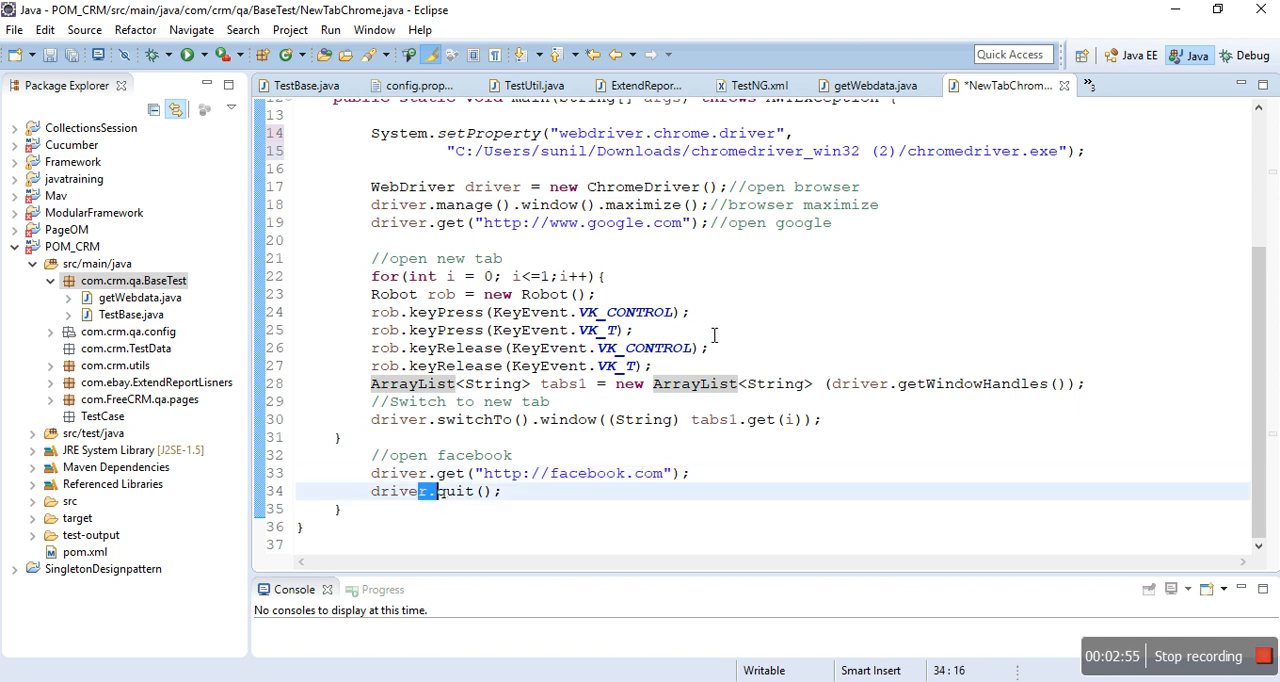
scroll("up", 3)
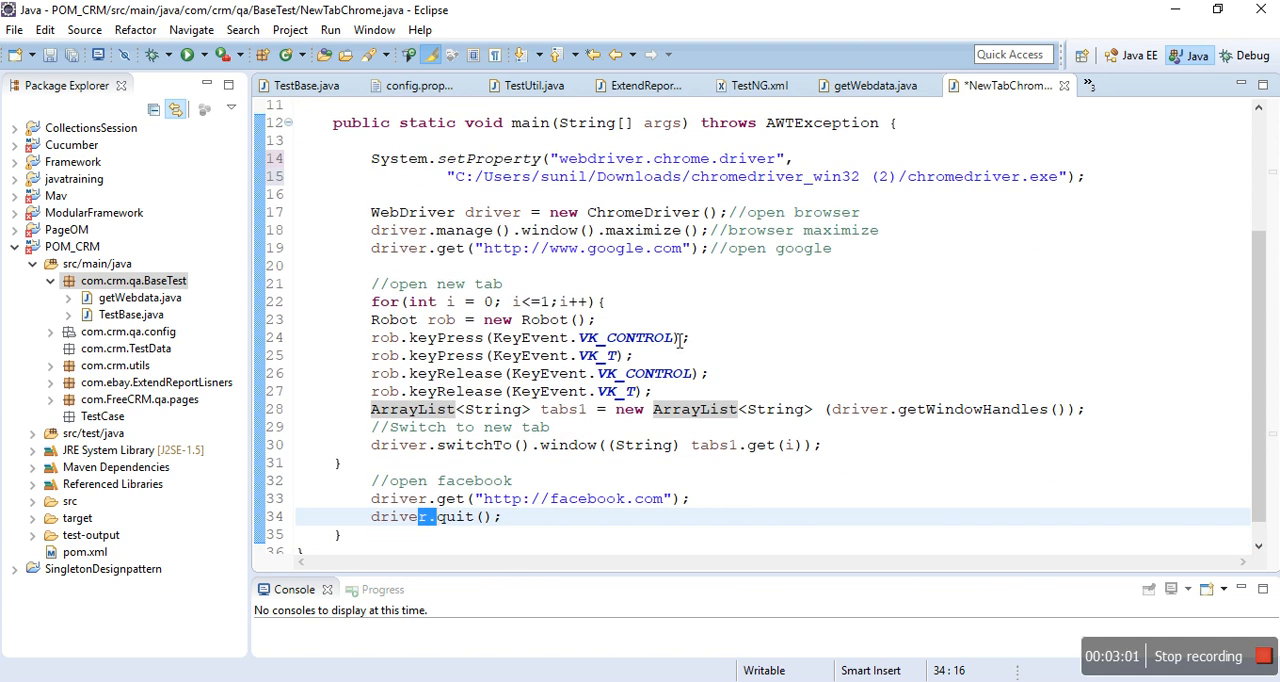
mouse_move(186, 54)
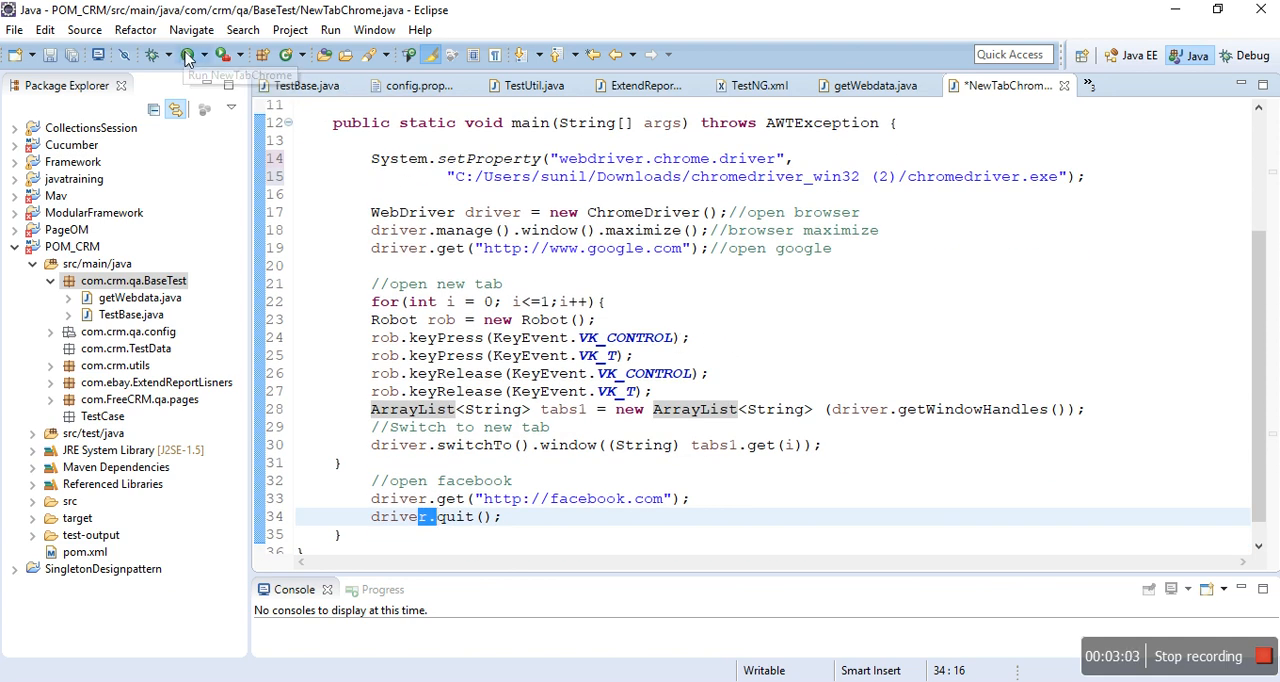
left_click(188, 56)
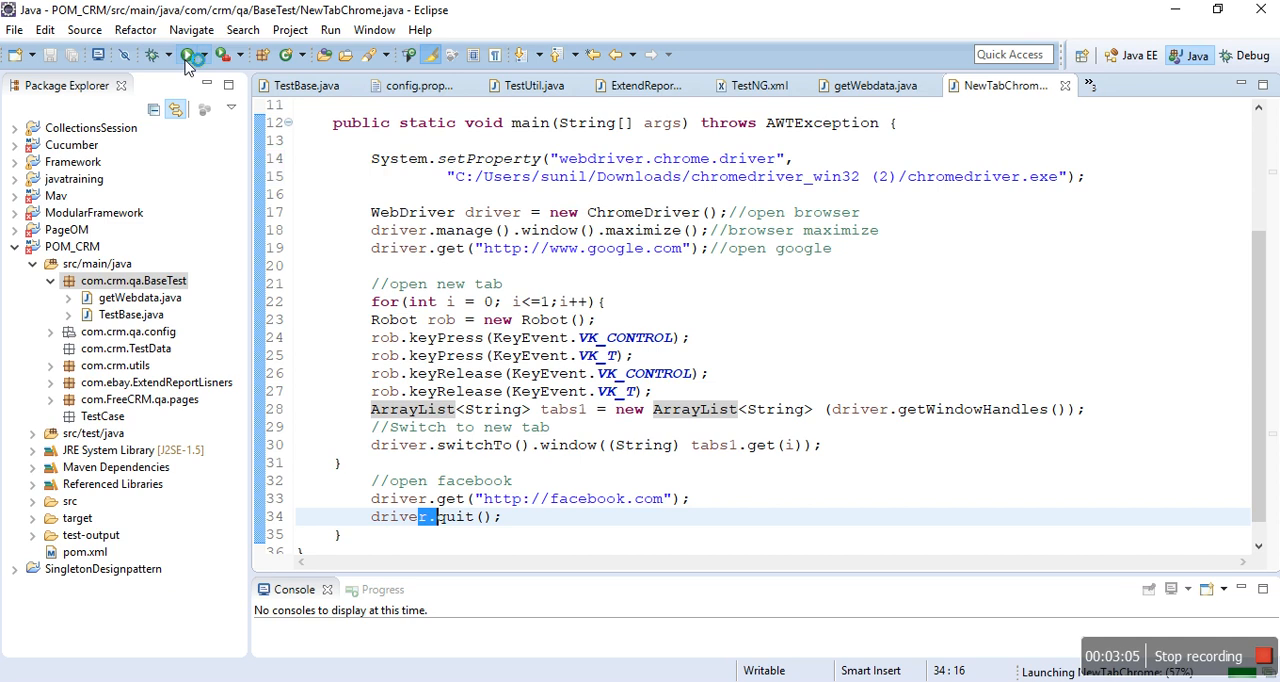
left_click(192, 56)
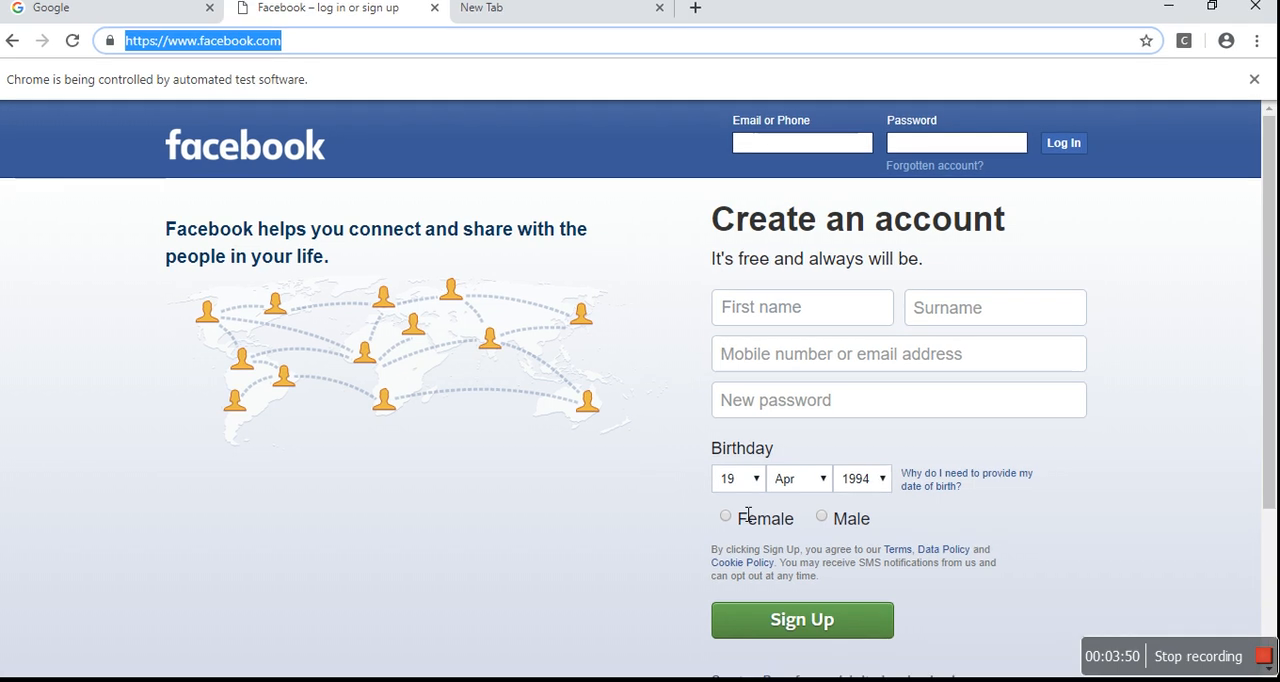
Step: Switch back to Eclipse, where the Console reports NewTabChrome as terminated
key("alt+tab")
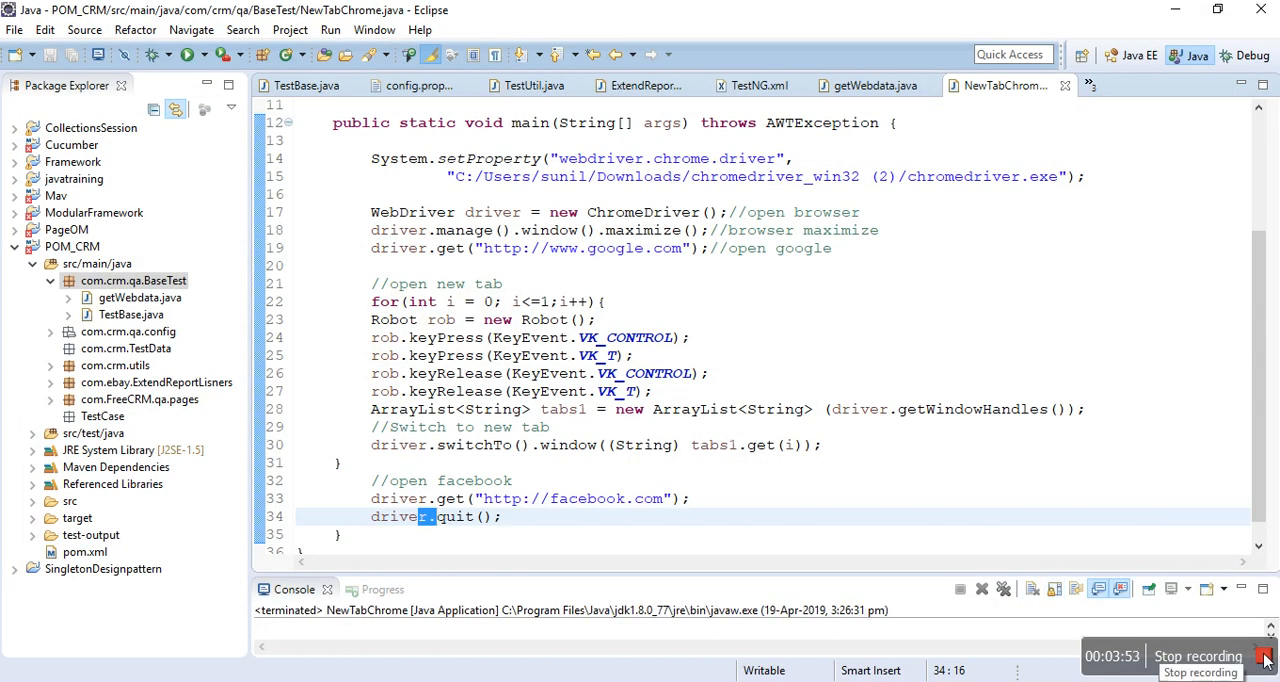
mouse_move(906, 588)
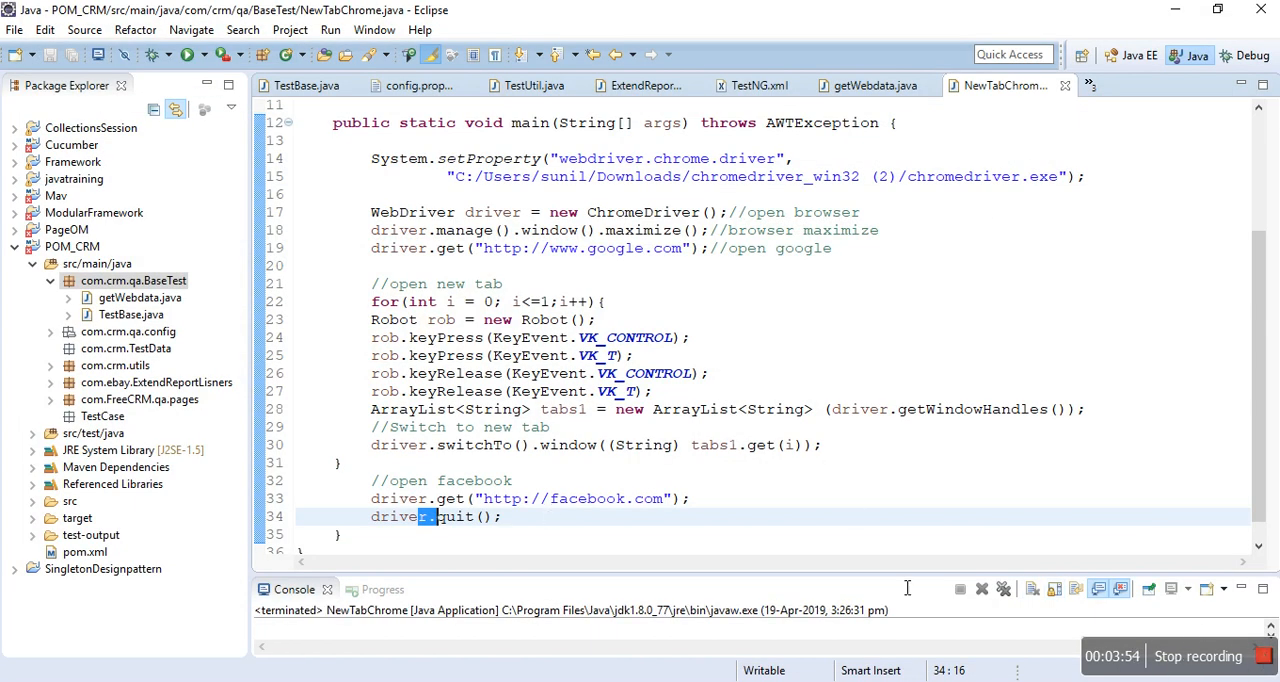
mouse_move(1264, 656)
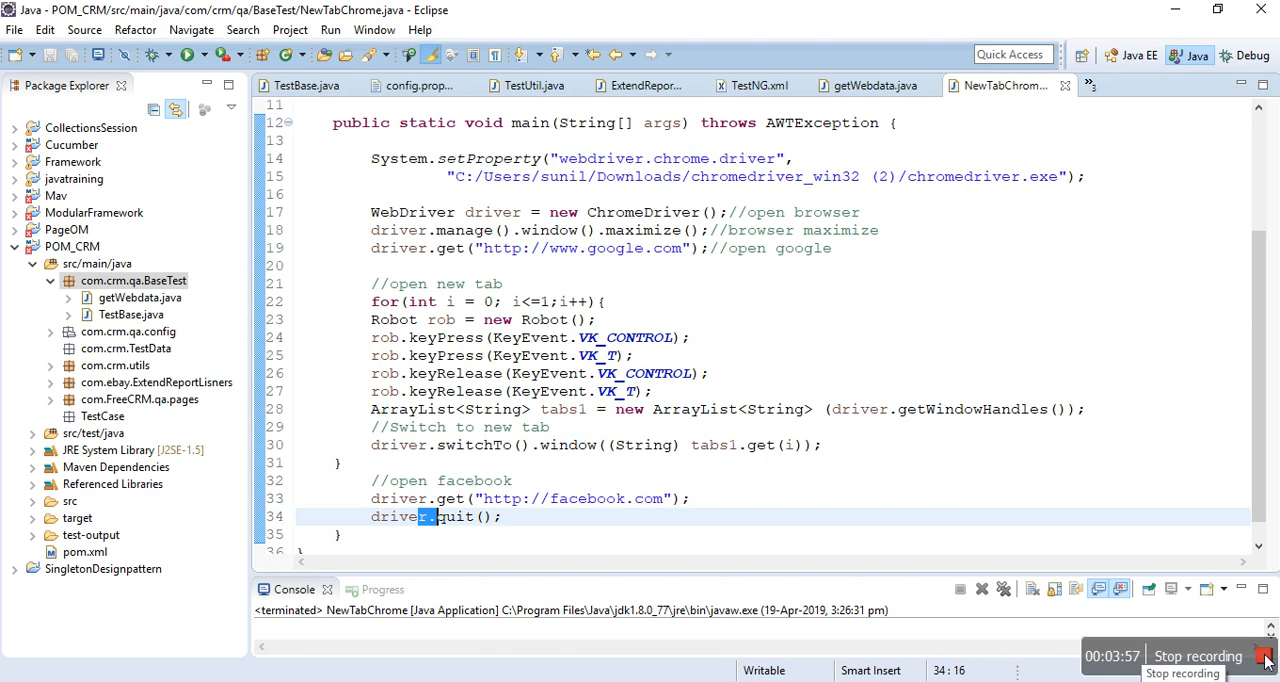